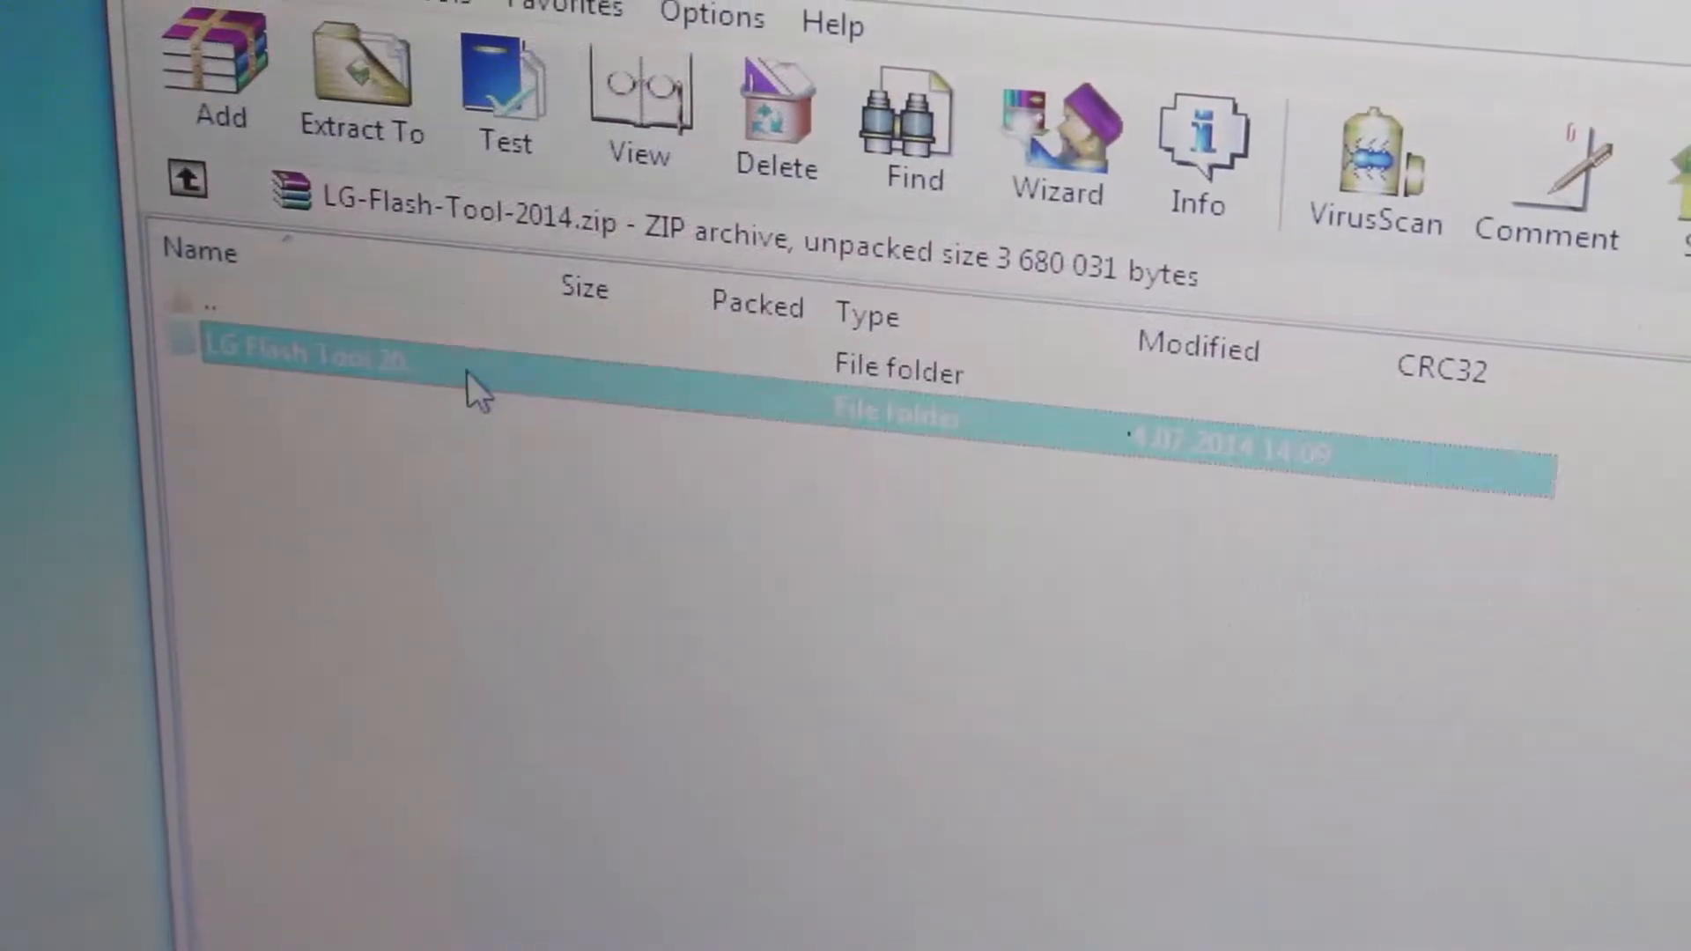
{"action": "mouse_move", "coordinate": [361, 76]}
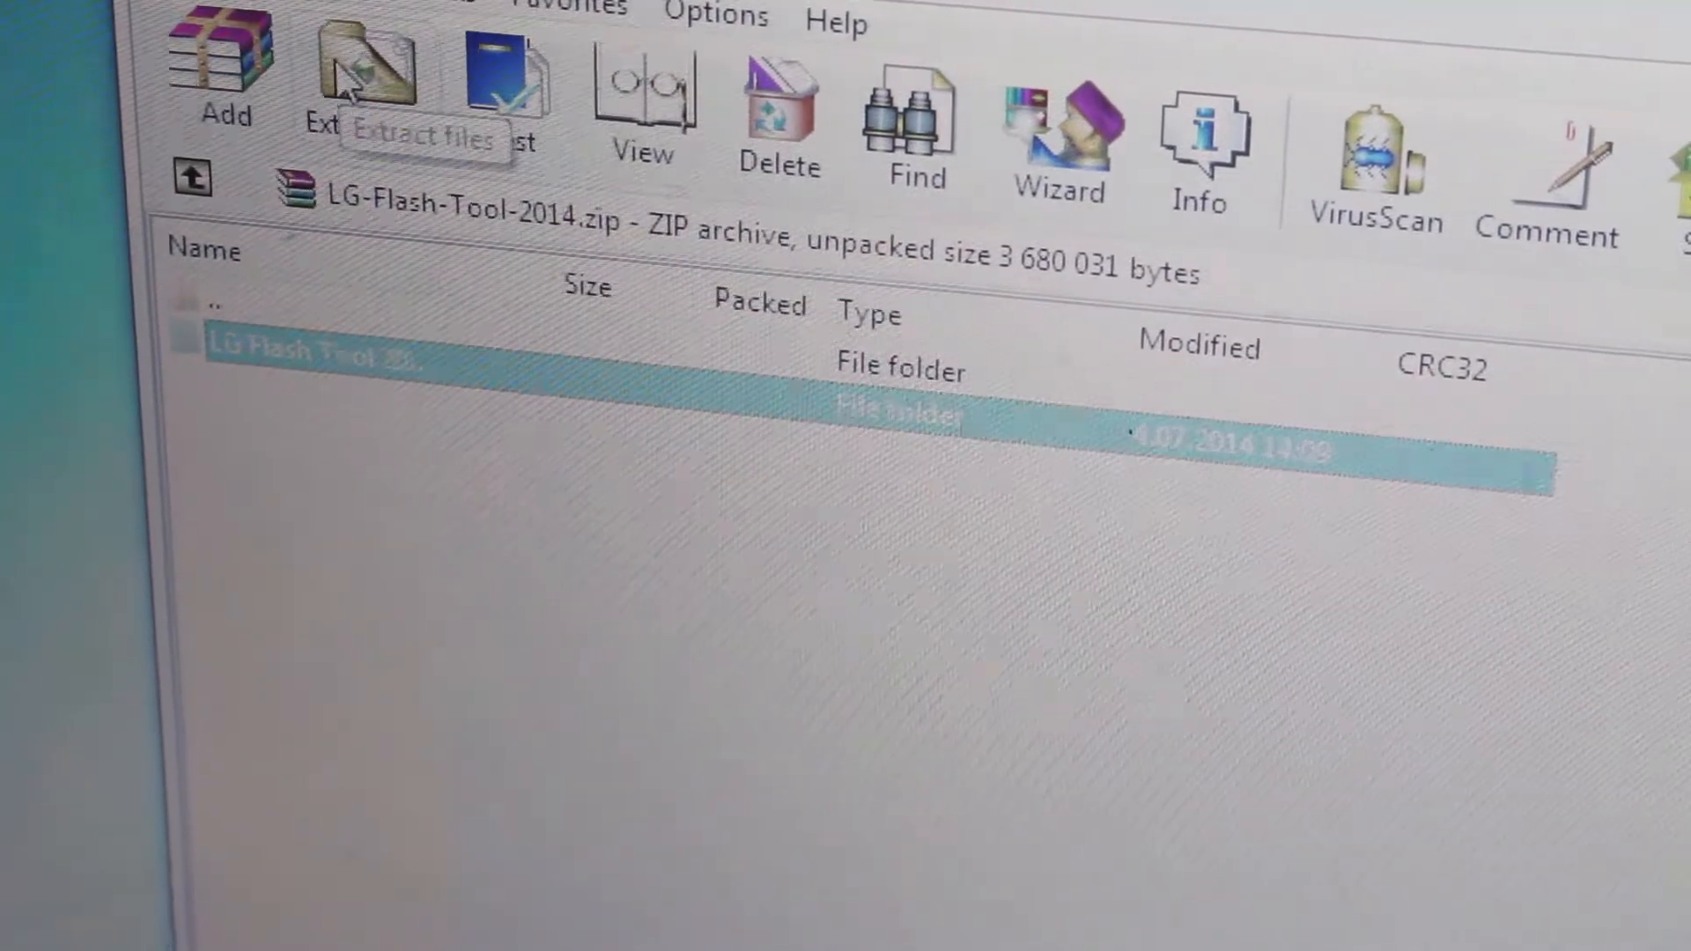
Extract the LG Flash Tool 2014 archive to the chosen destination folder.
{"action": "left_click", "coordinate": [366, 81]}
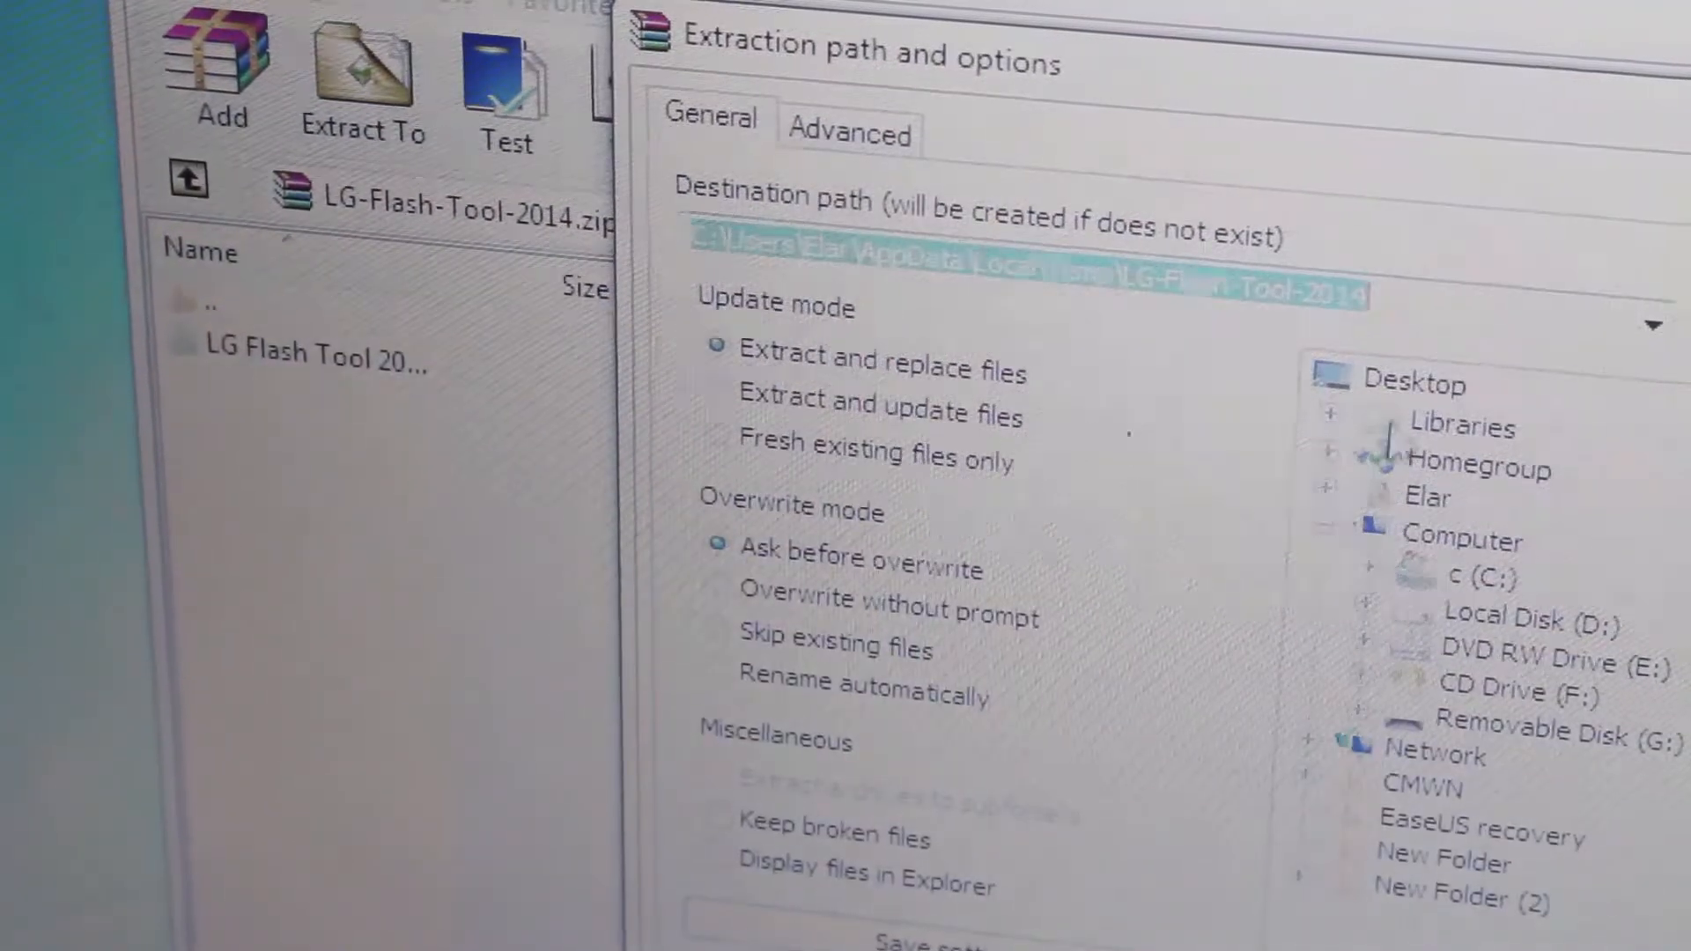
{"action": "left_click", "coordinate": [929, 941]}
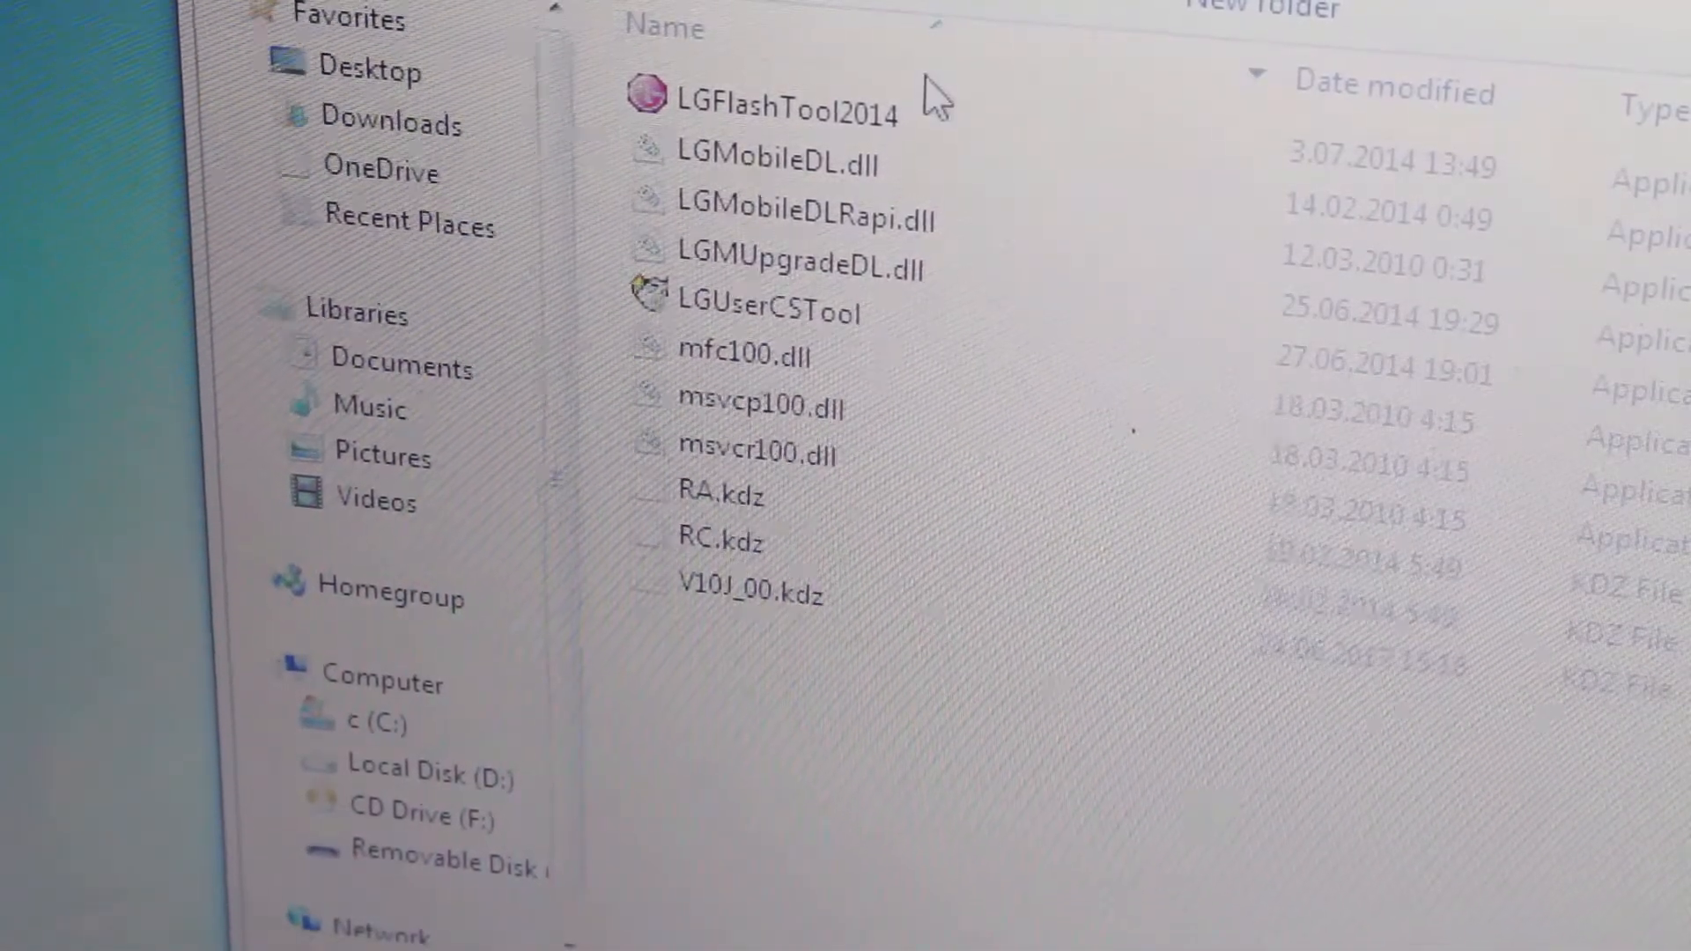
Run LGFlashTool2014 with phone mode EMERGENCY and browse for the KDZ file.
{"action": "double_click", "coordinate": [779, 99]}
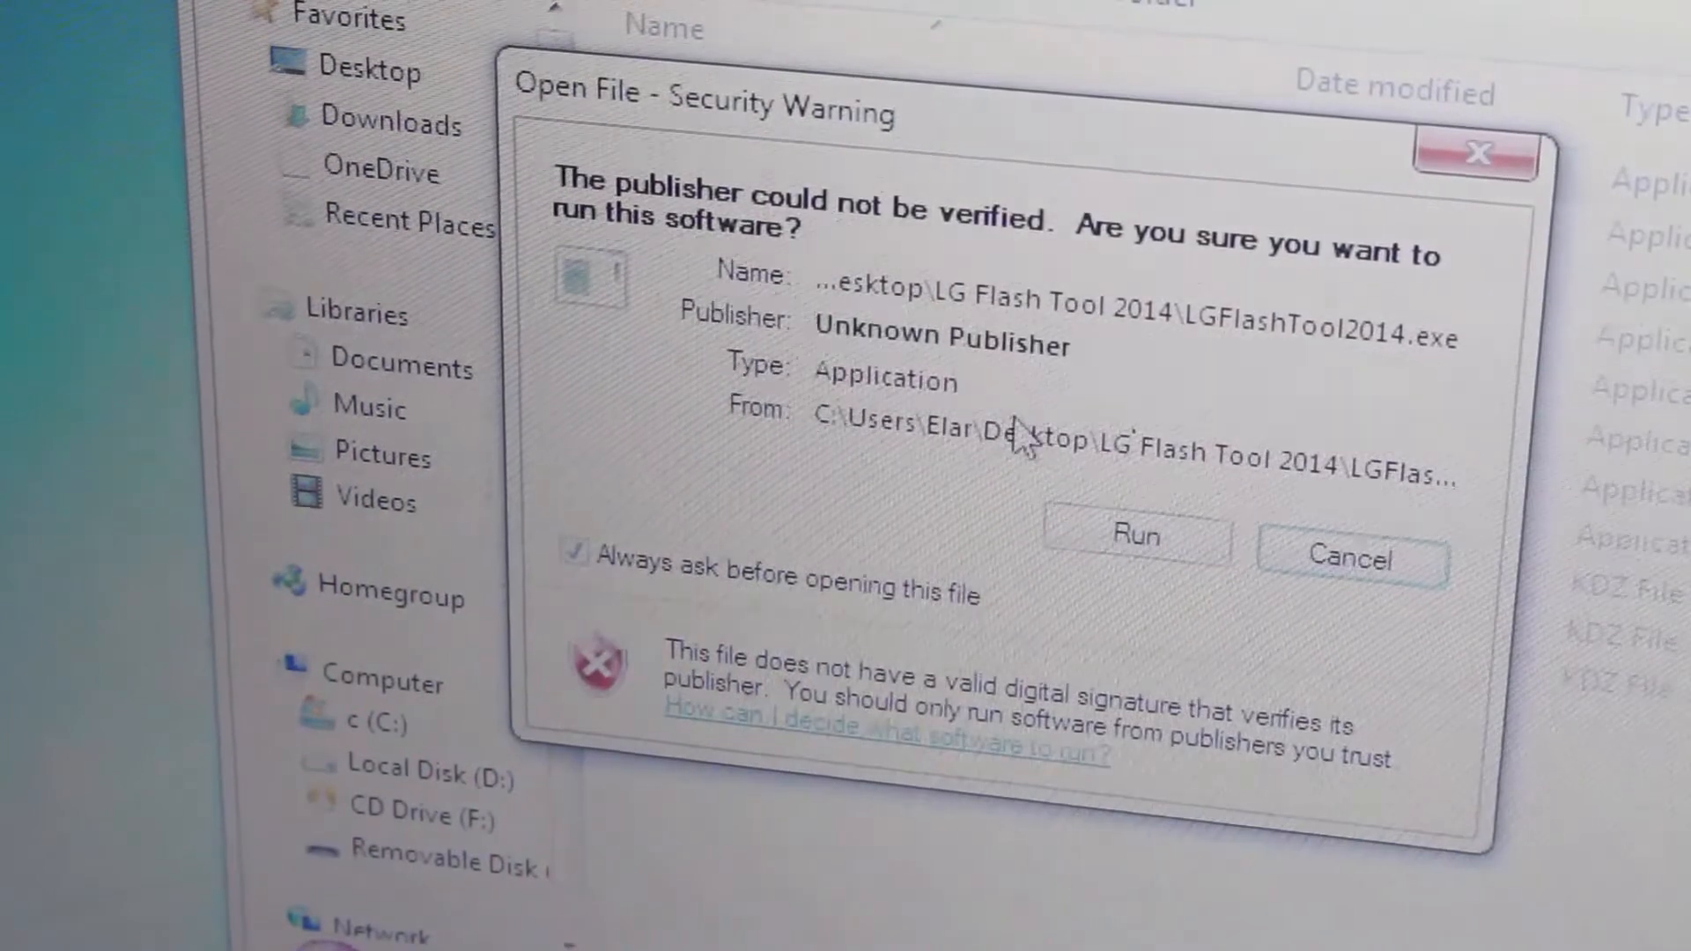
{"action": "left_click", "coordinate": [1133, 535]}
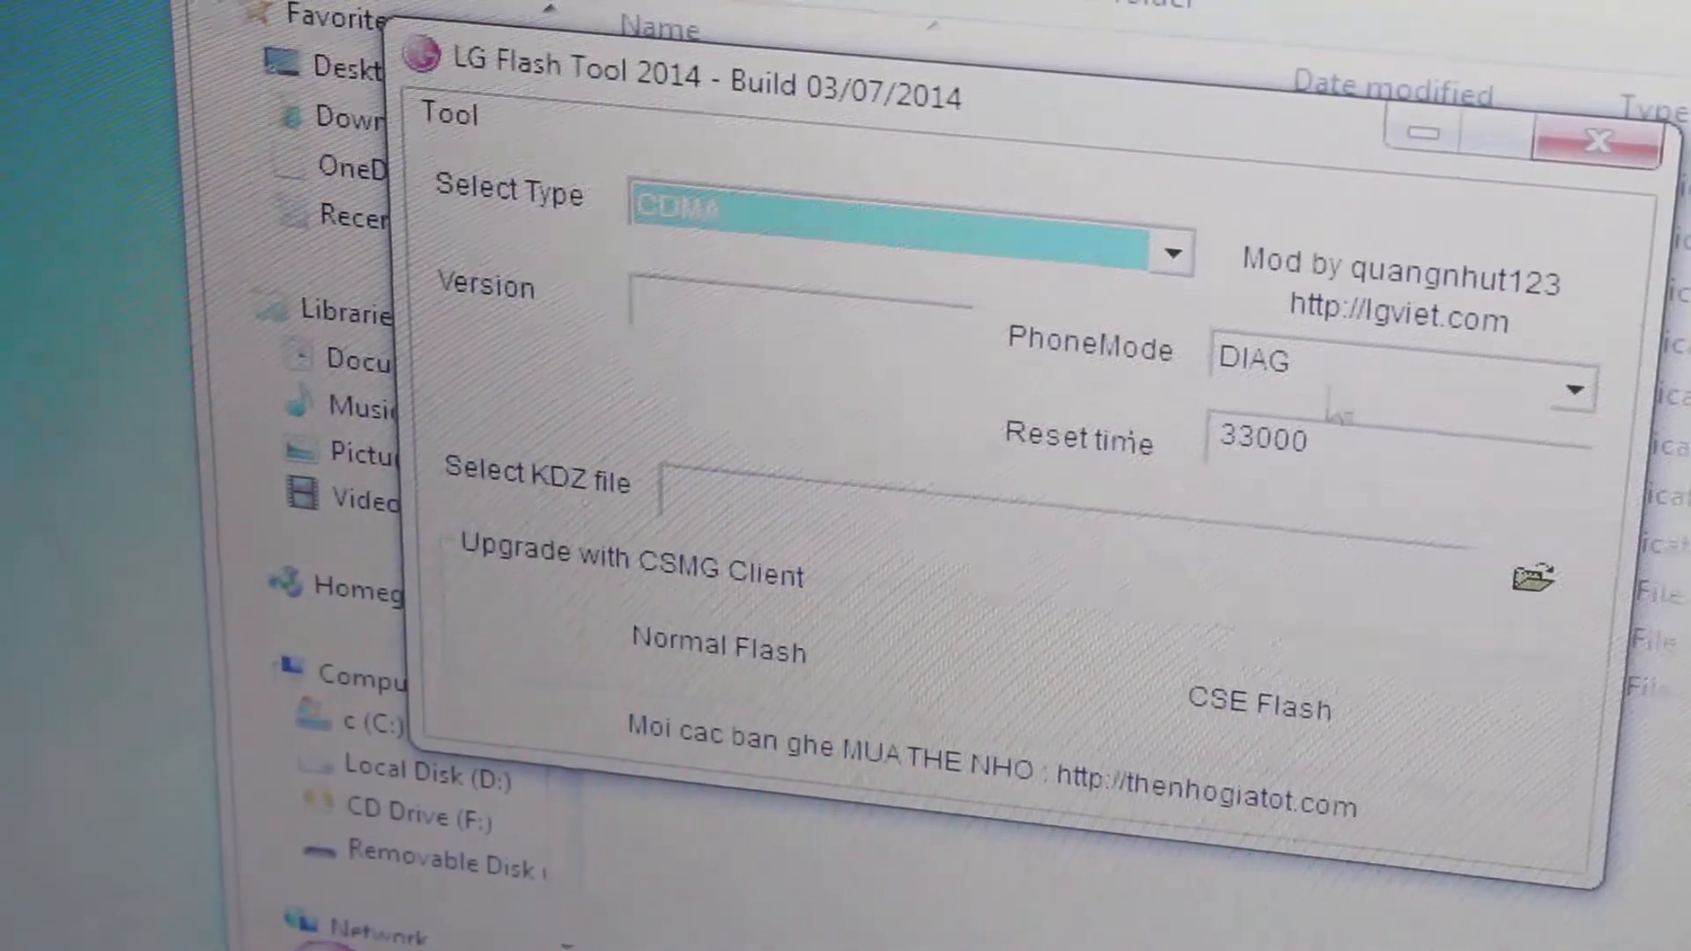
{"action": "left_click", "coordinate": [1573, 391]}
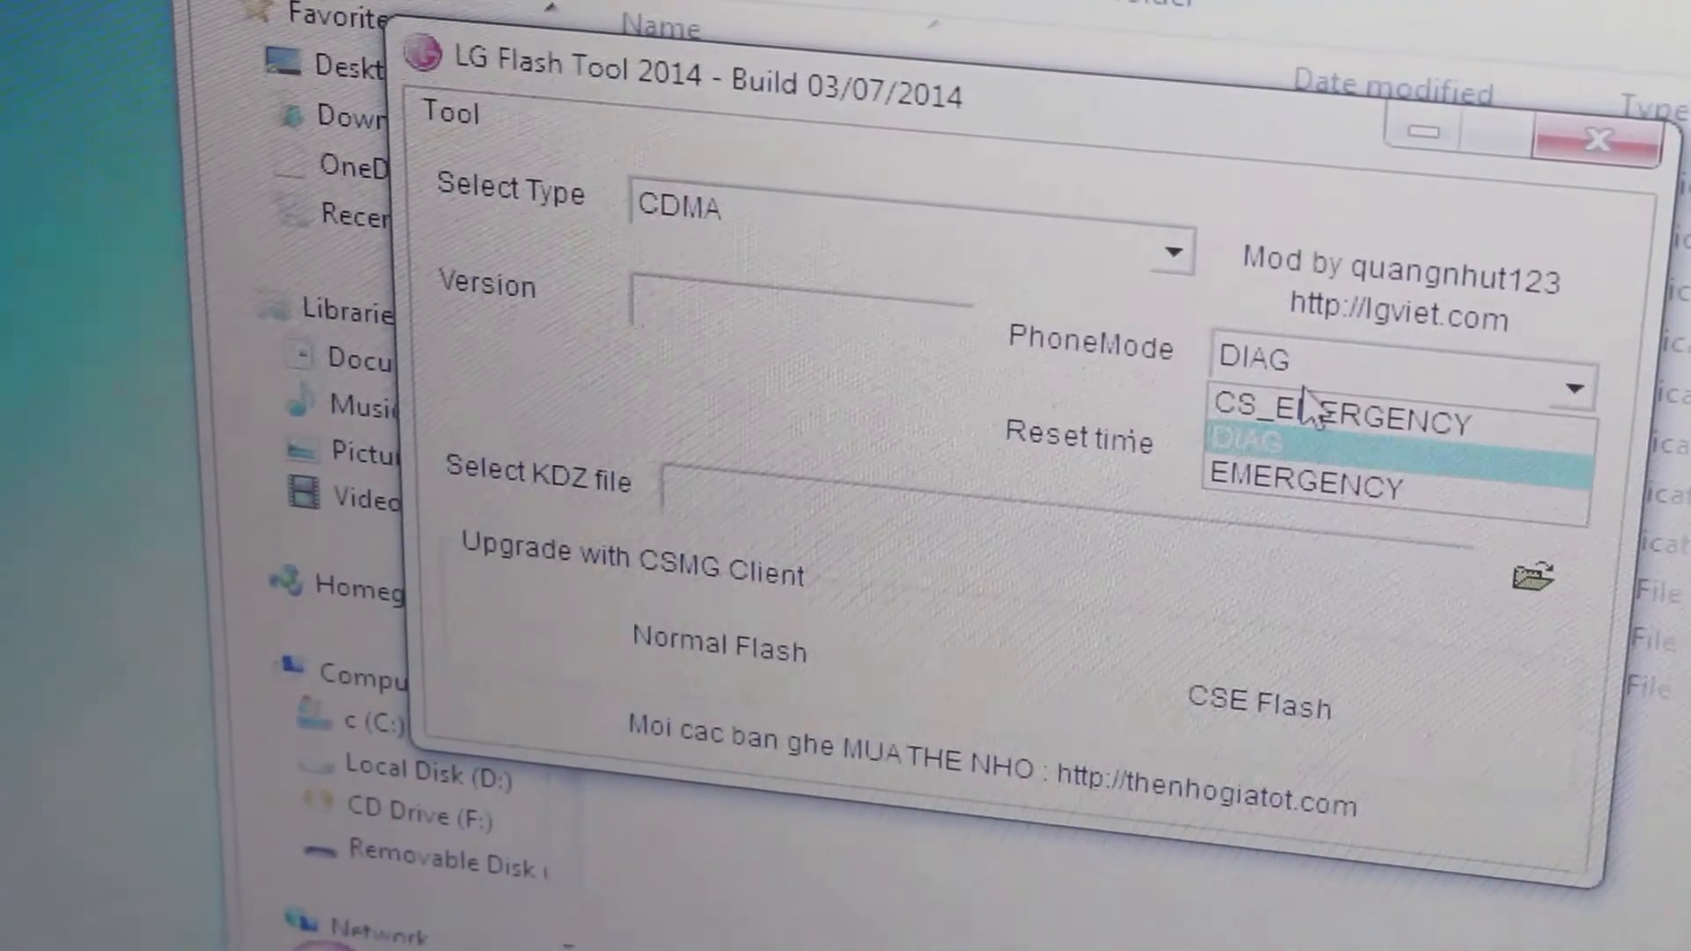
{"action": "left_click", "coordinate": [1301, 483]}
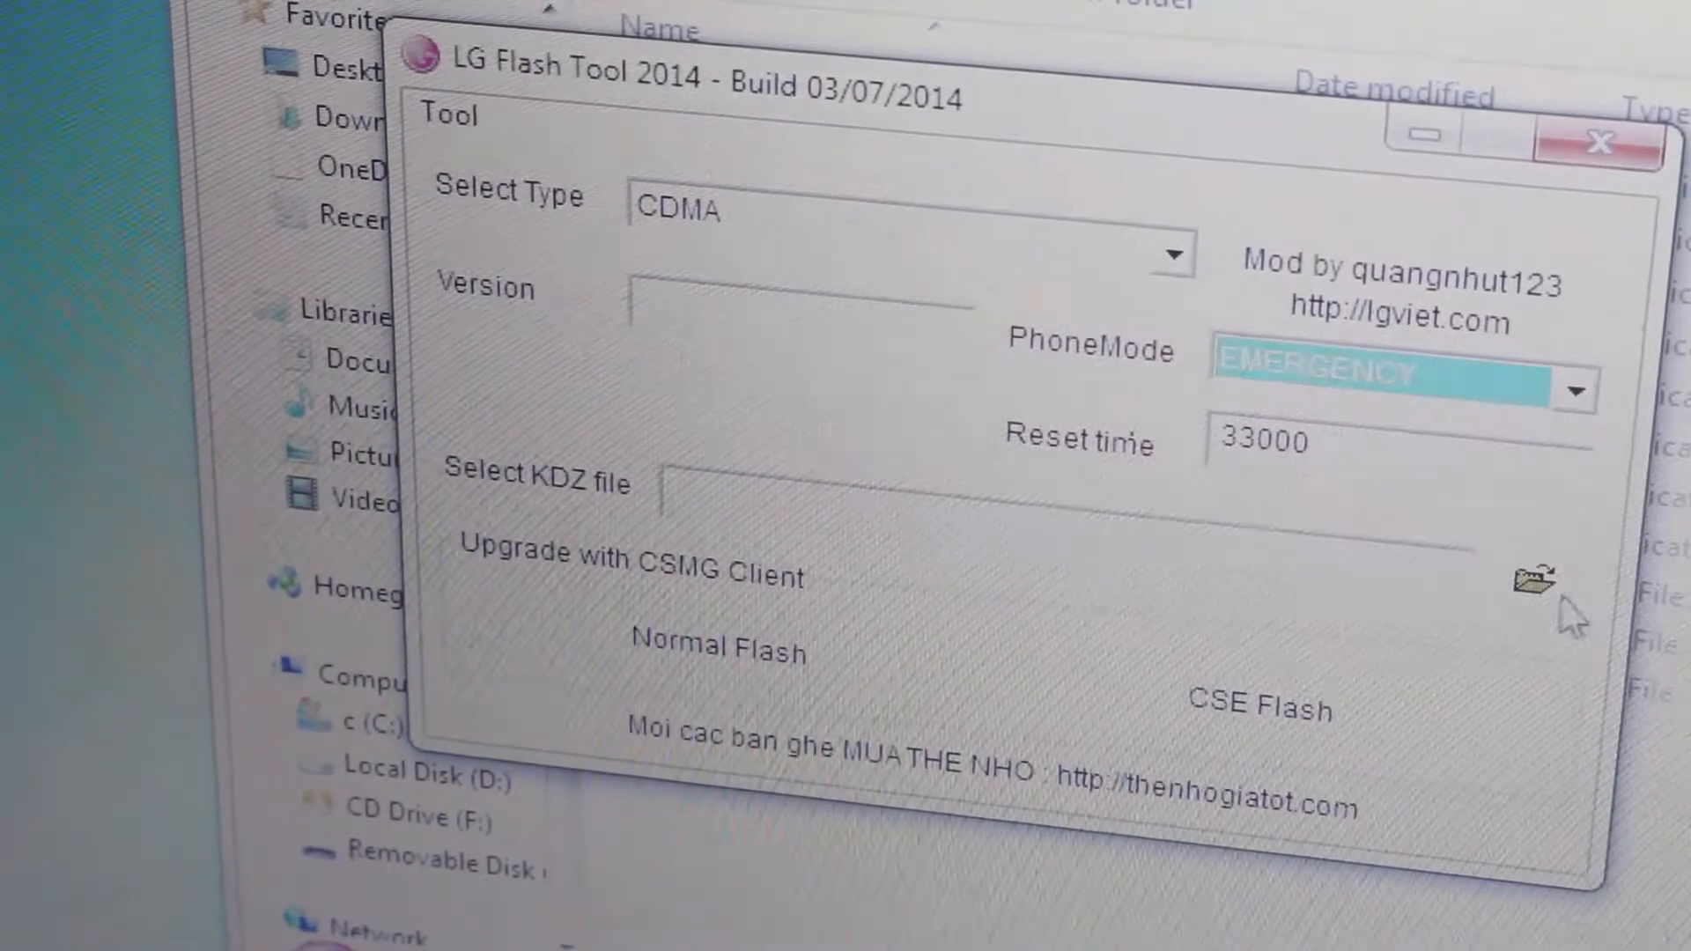
{"action": "left_click", "coordinate": [1531, 578]}
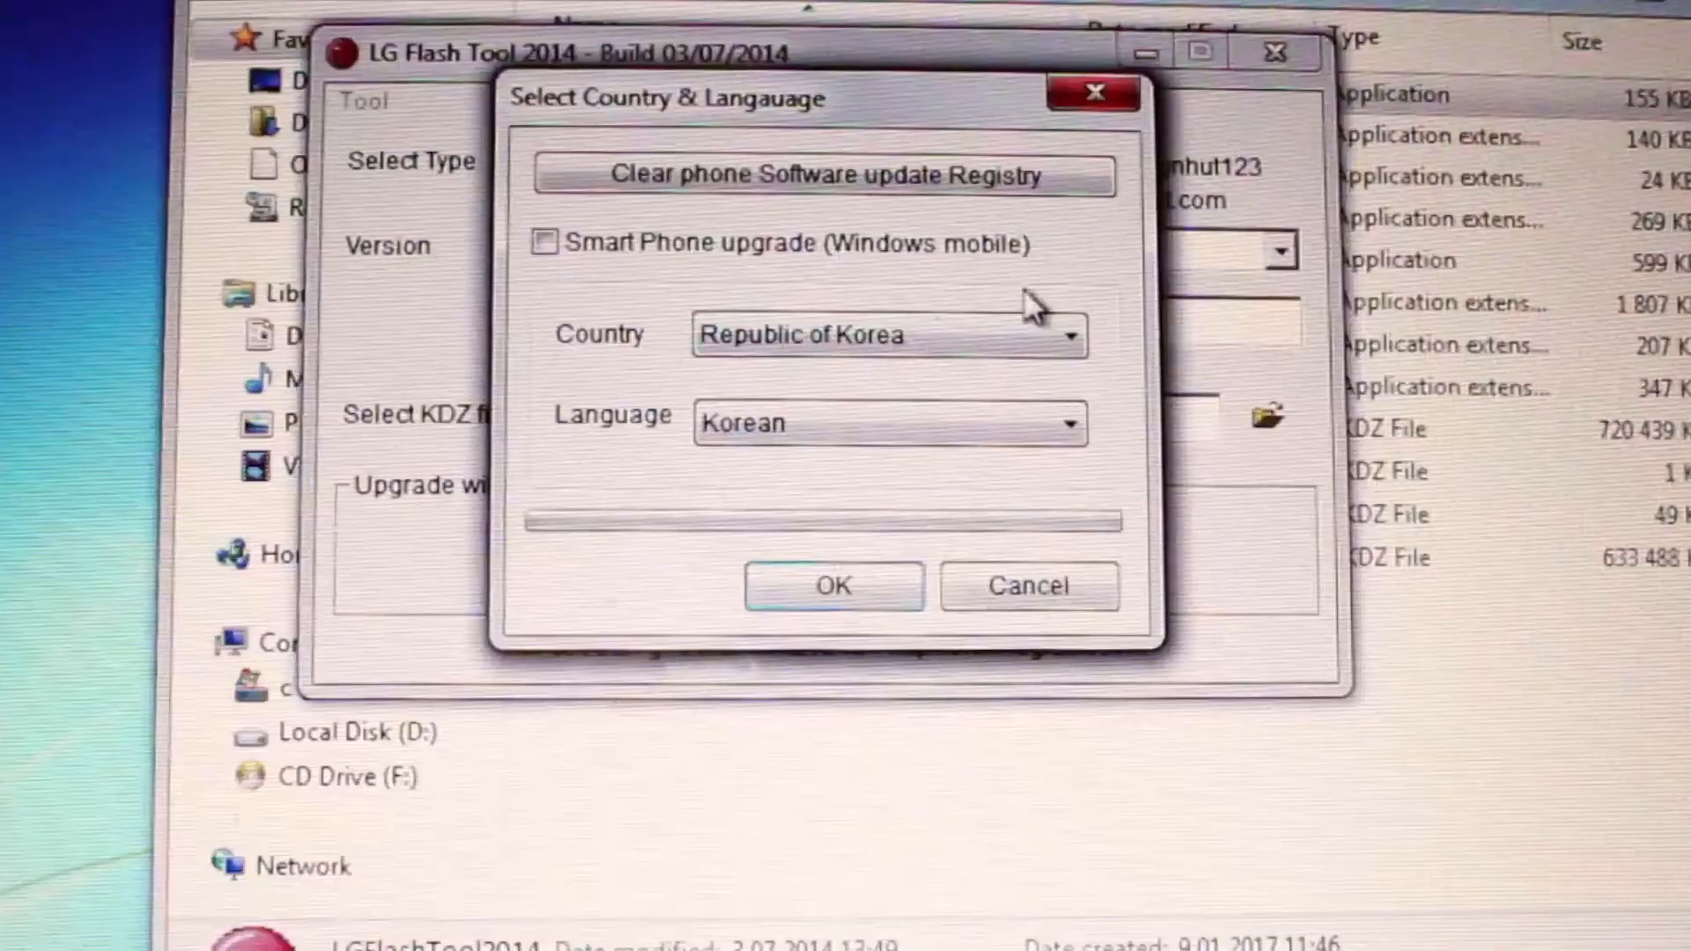
Clear the phone software update registry and accept English as the language.
{"action": "left_click", "coordinate": [822, 174]}
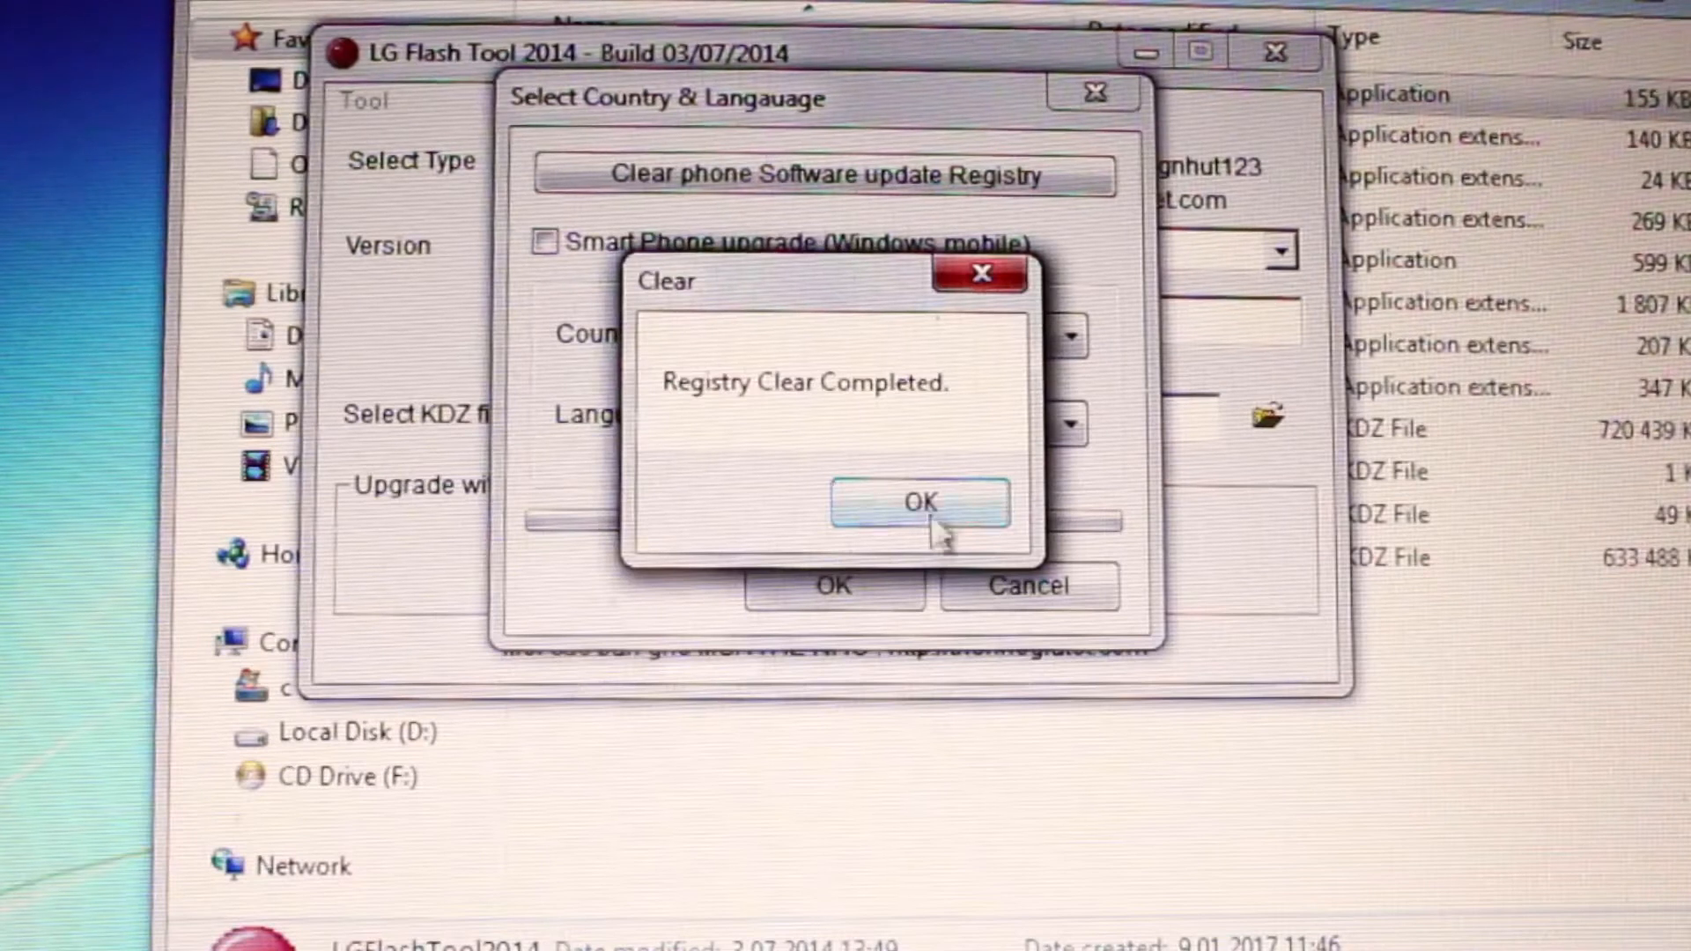
{"action": "left_click", "coordinate": [918, 502]}
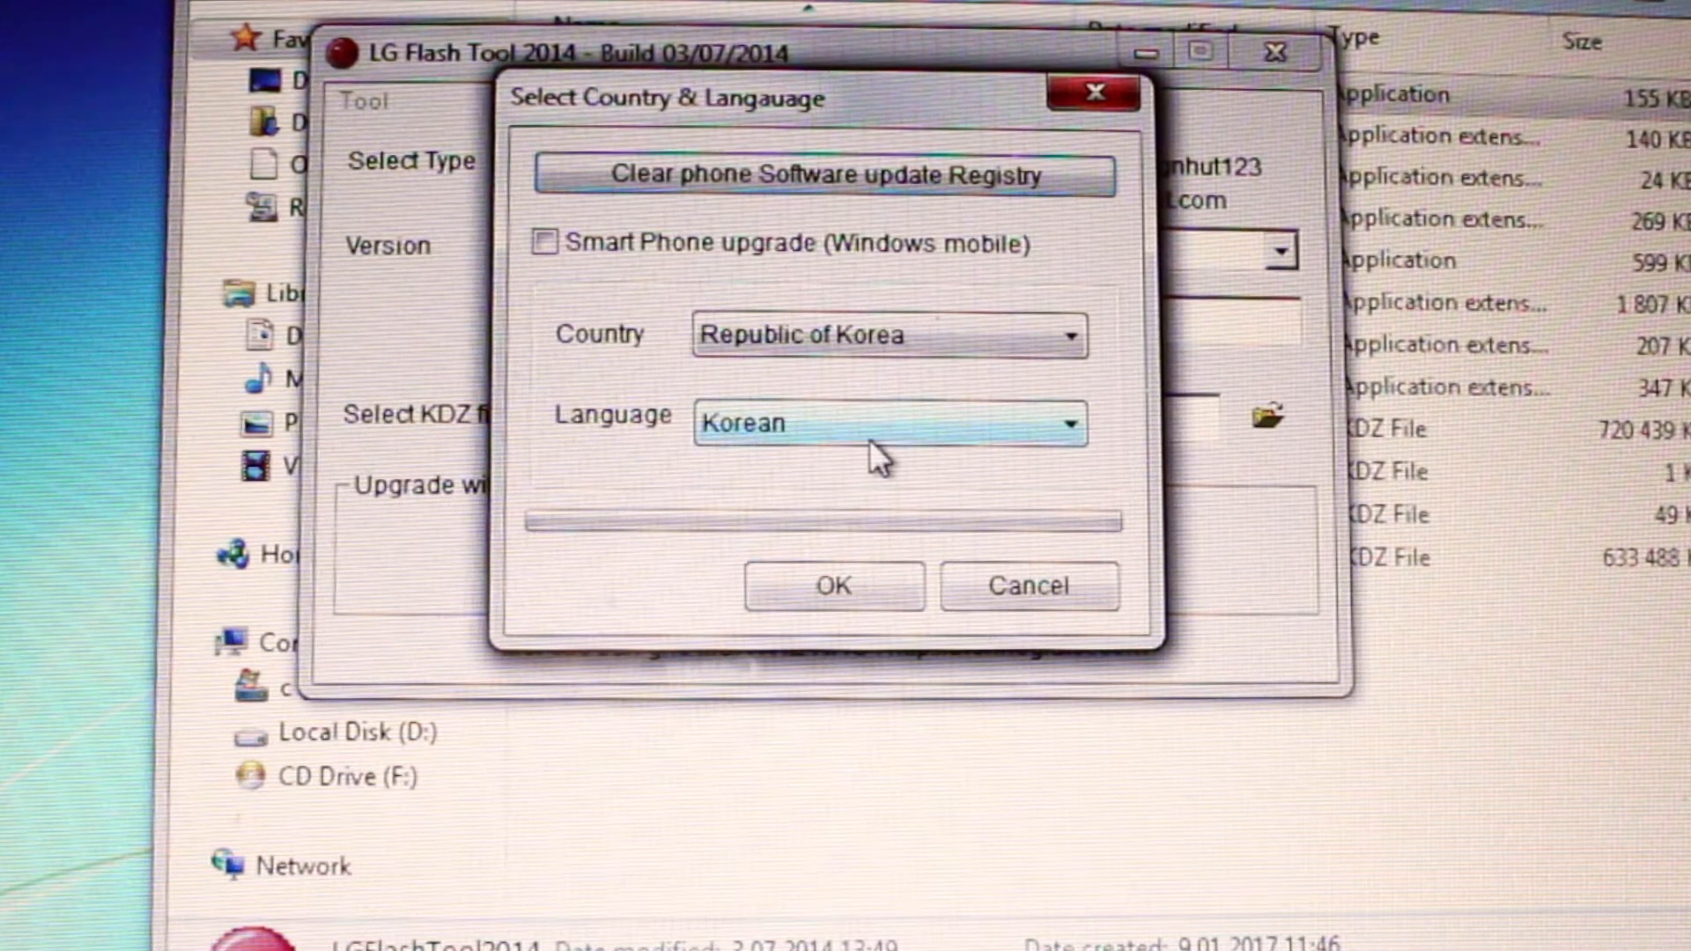
{"action": "left_click", "coordinate": [884, 423]}
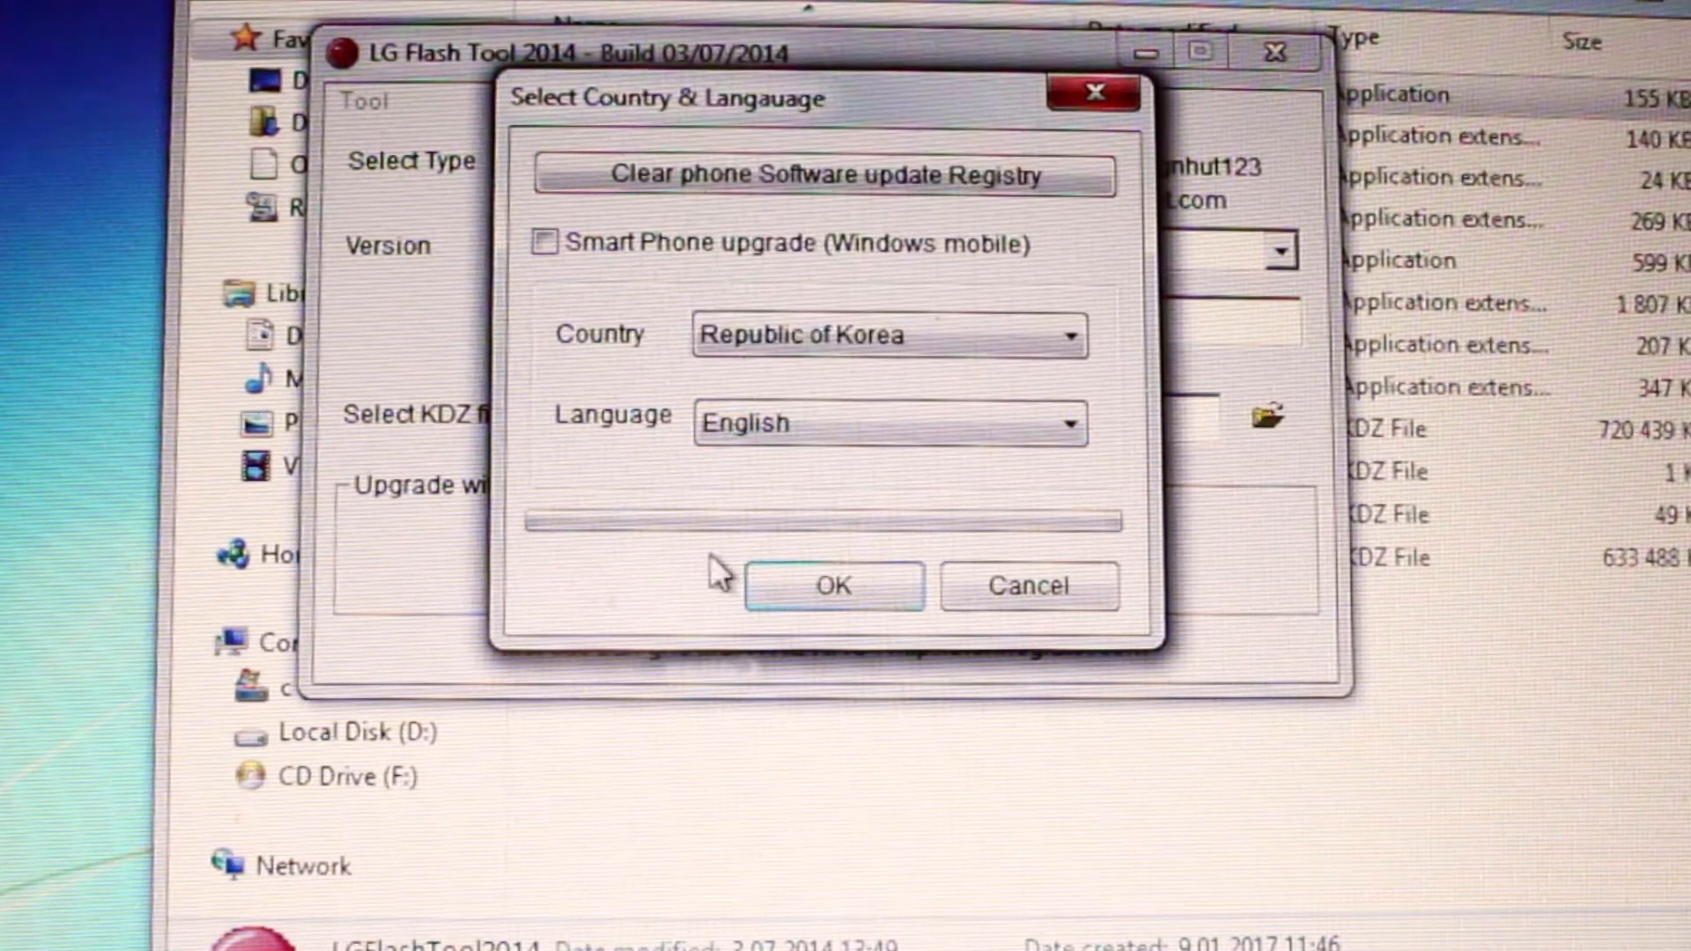
{"action": "left_click", "coordinate": [829, 585]}
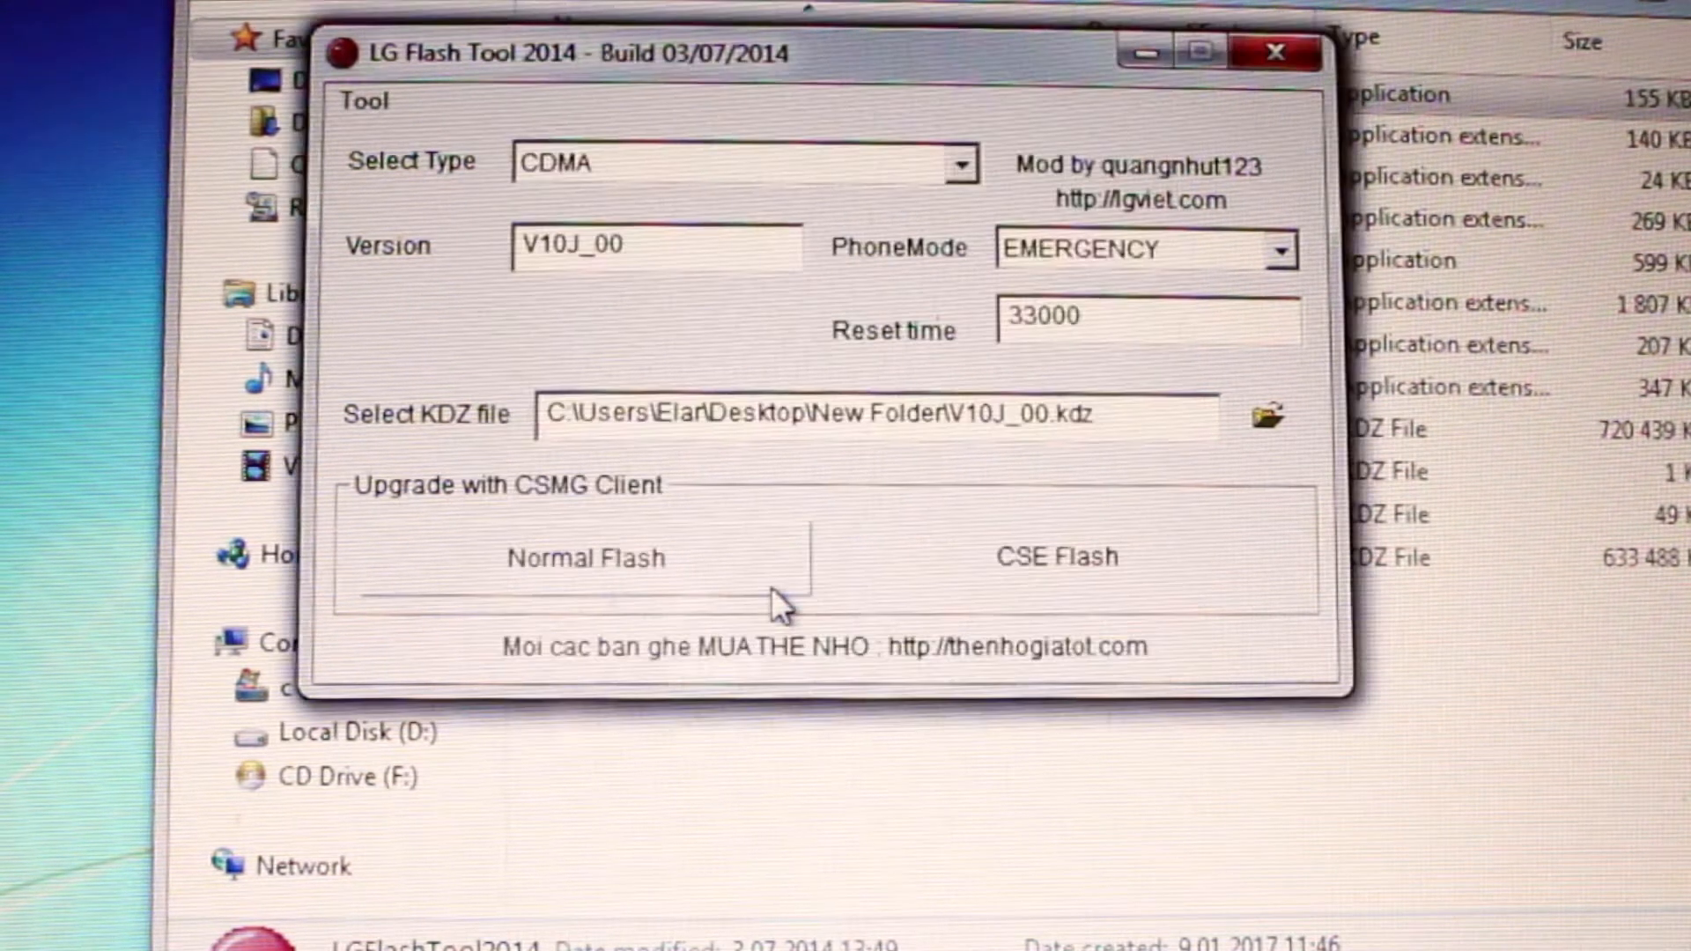
{"action": "left_click", "coordinate": [584, 557]}
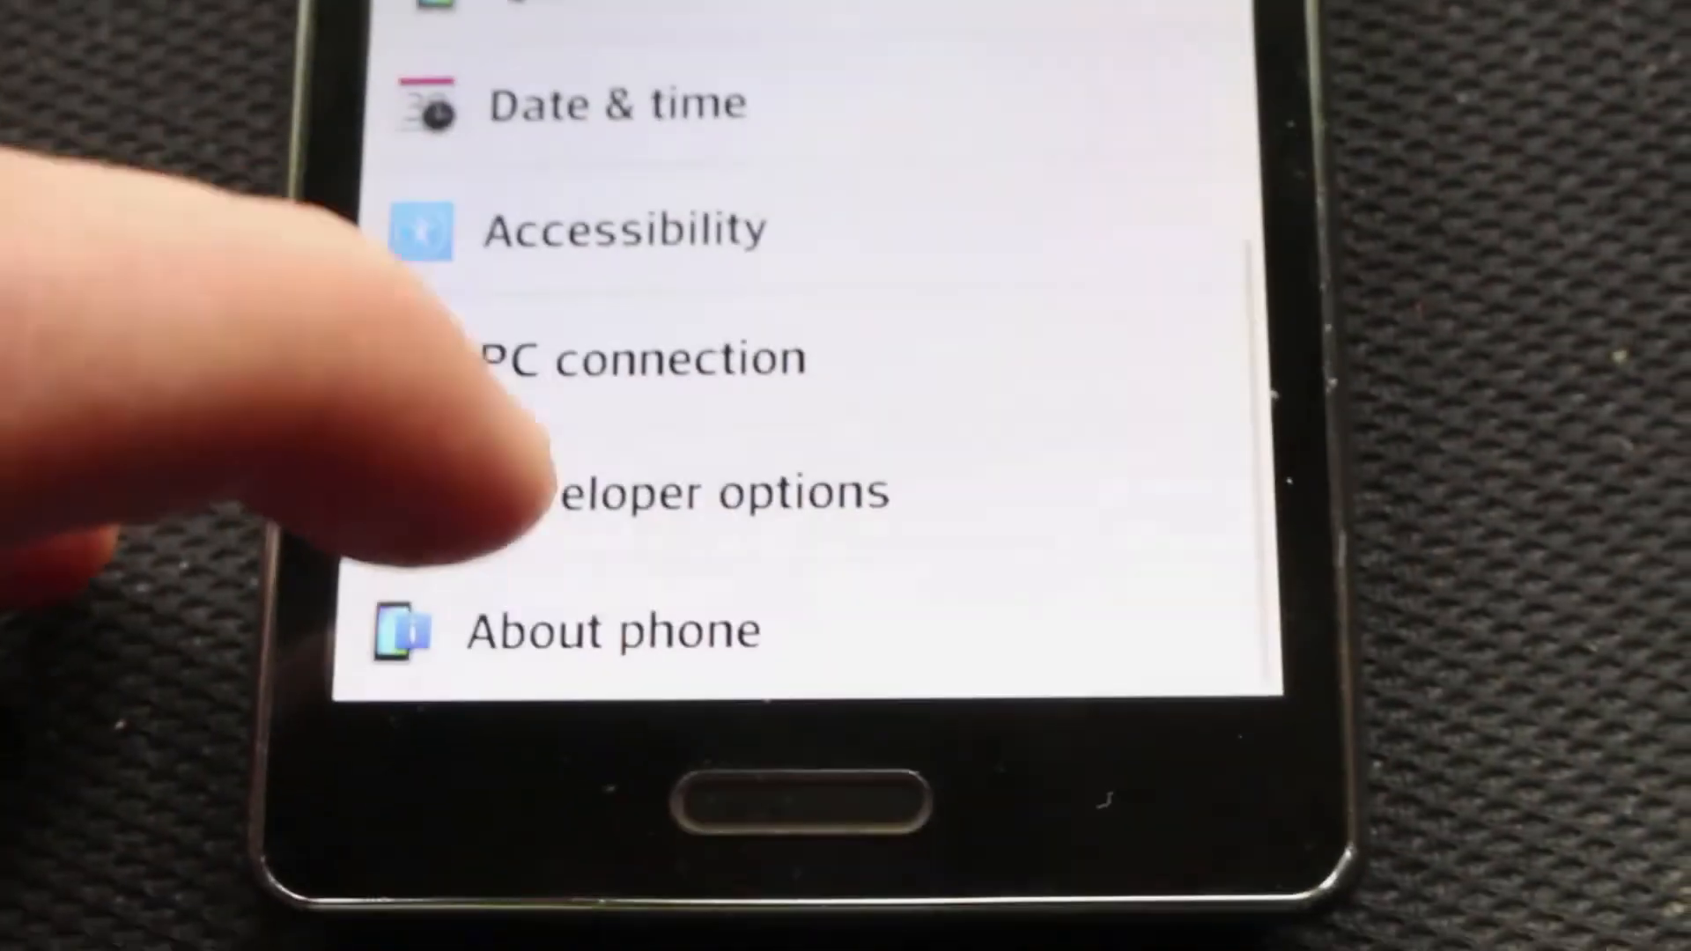
Show About phone > Software information, confirming Android 4.1.2.
{"action": "left_click", "coordinate": [615, 631]}
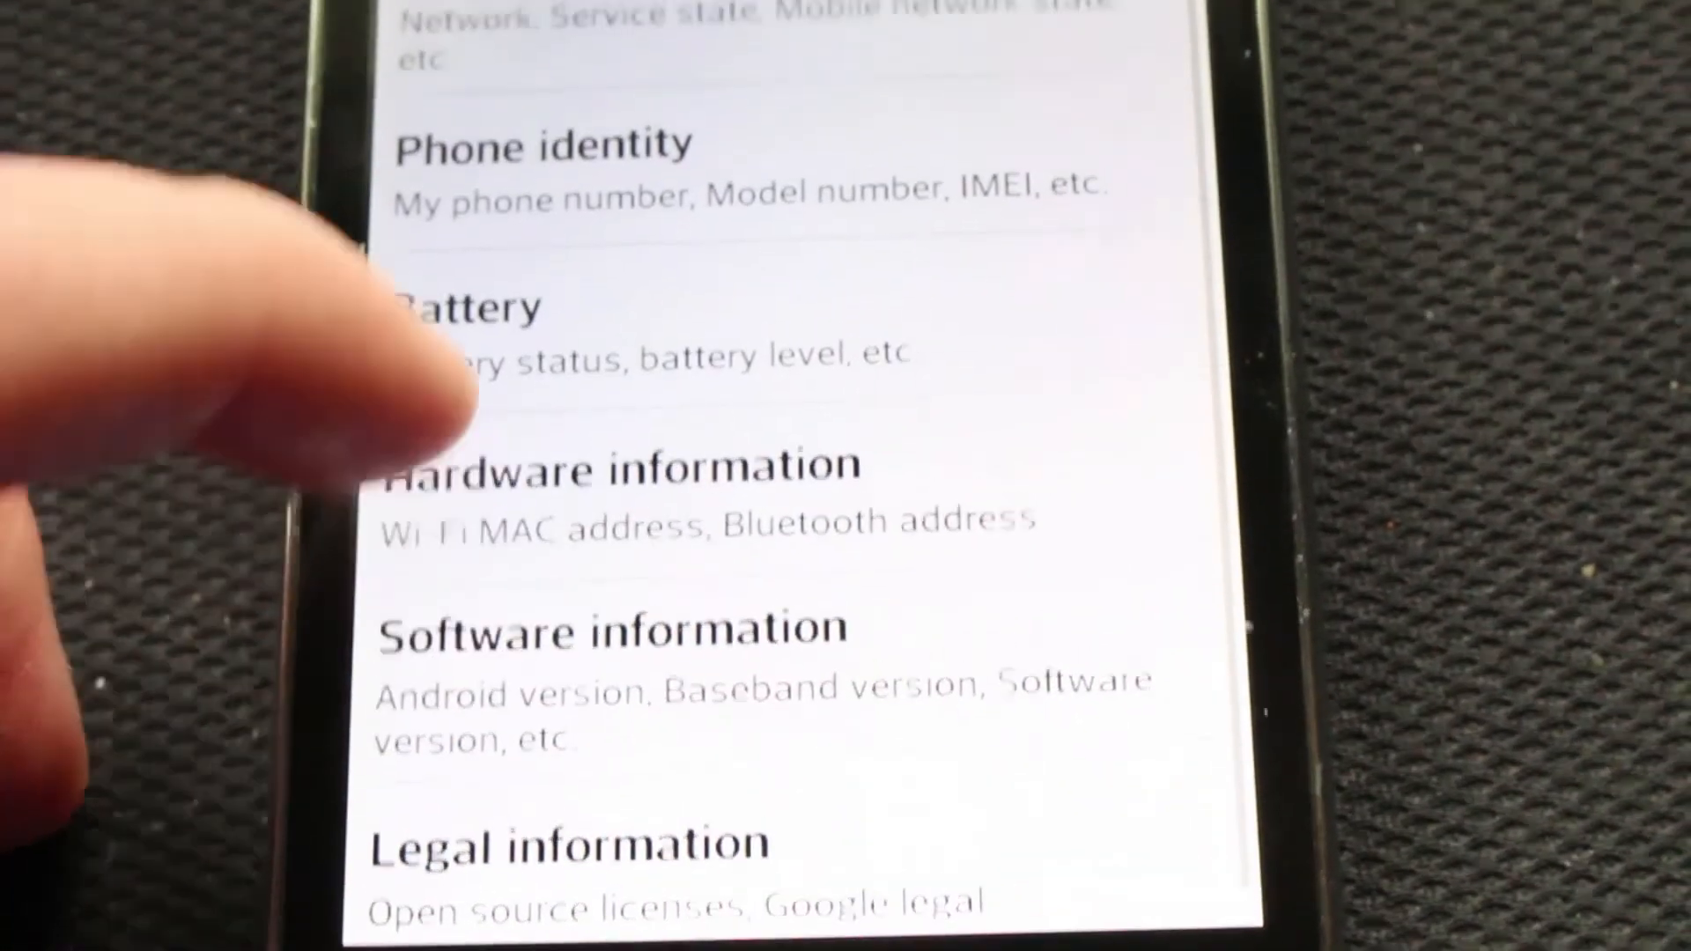
{"action": "scroll", "scroll_direction": "down", "scroll_amount": 3}
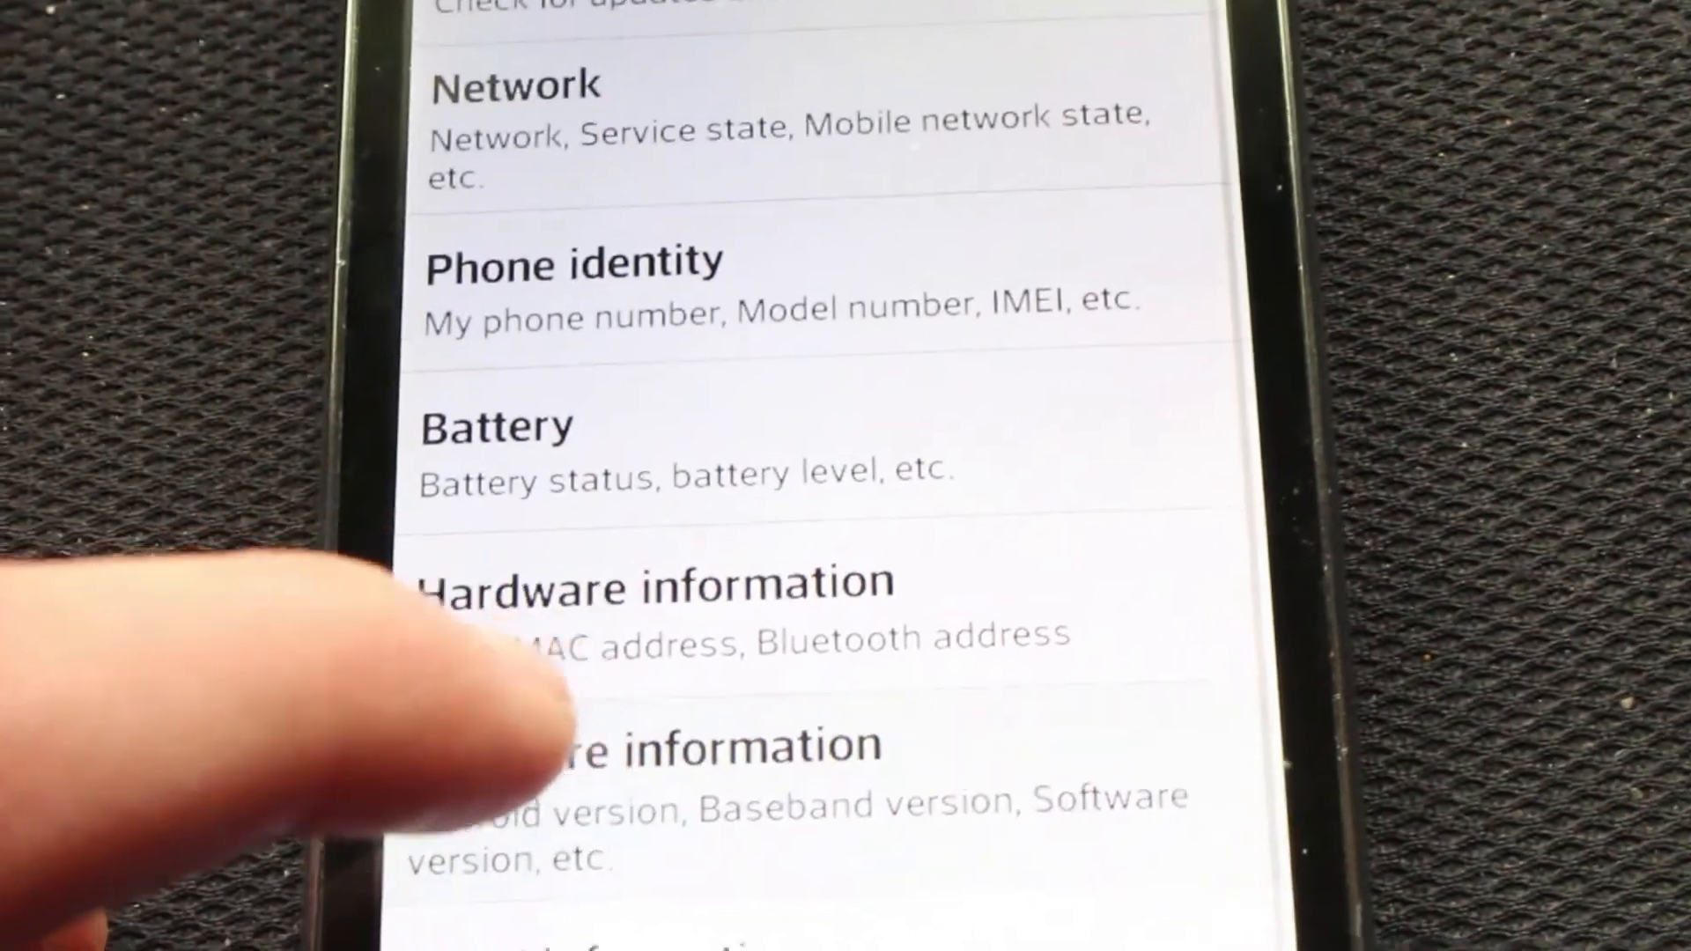
{"action": "left_click", "coordinate": [657, 747]}
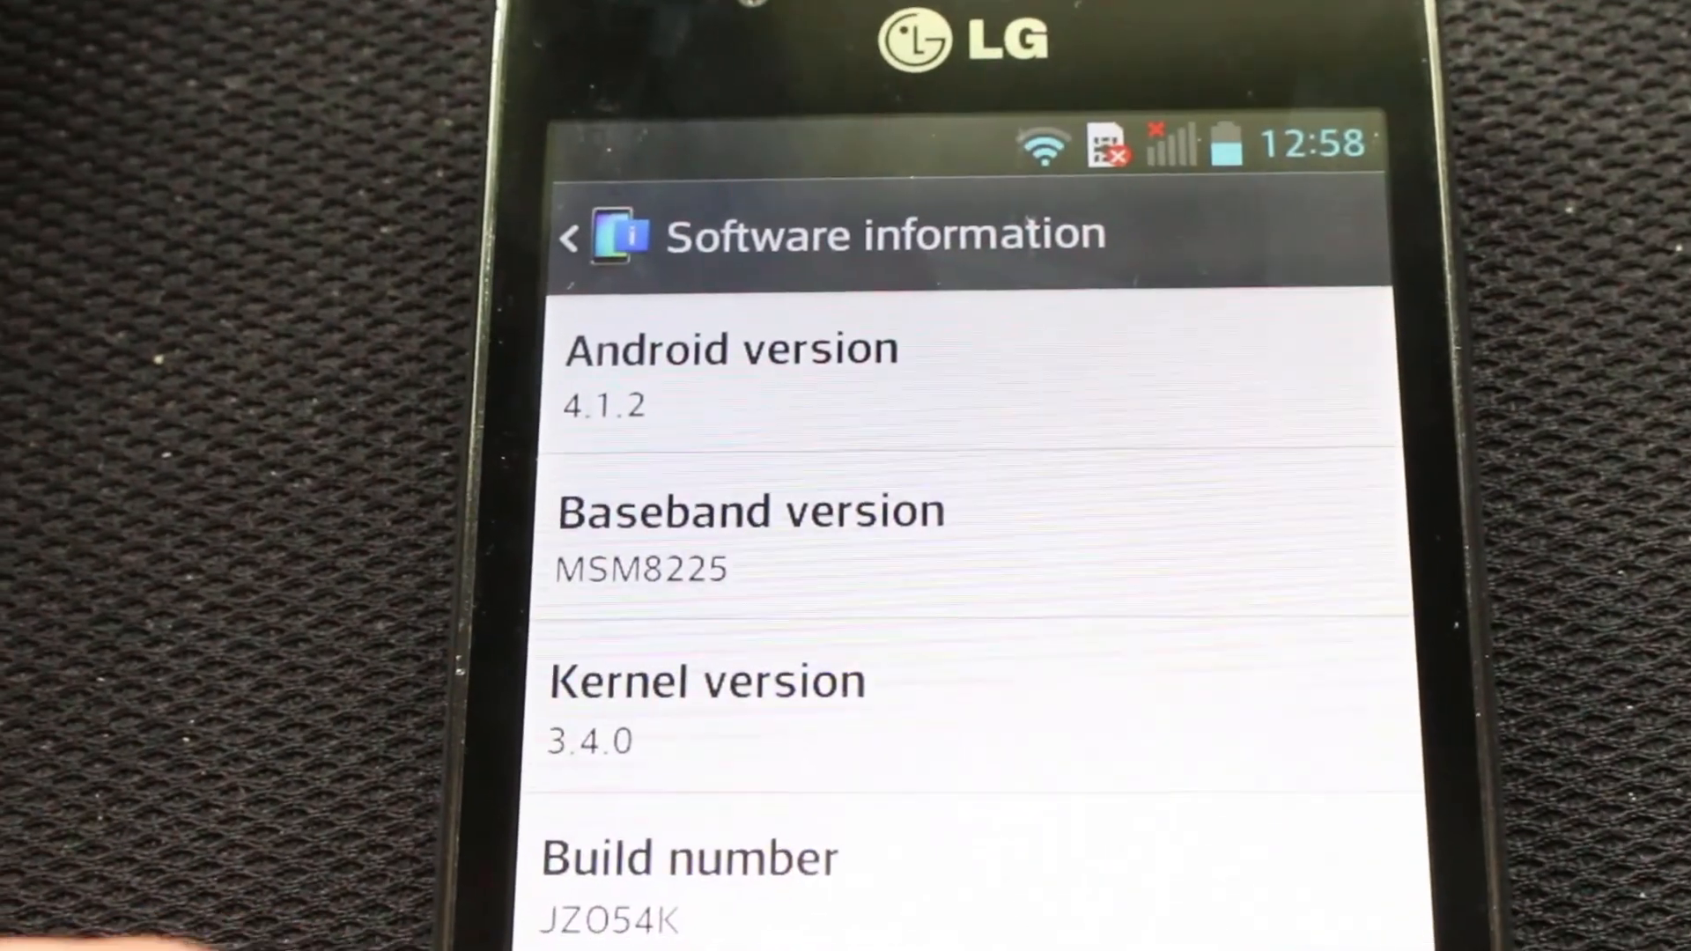